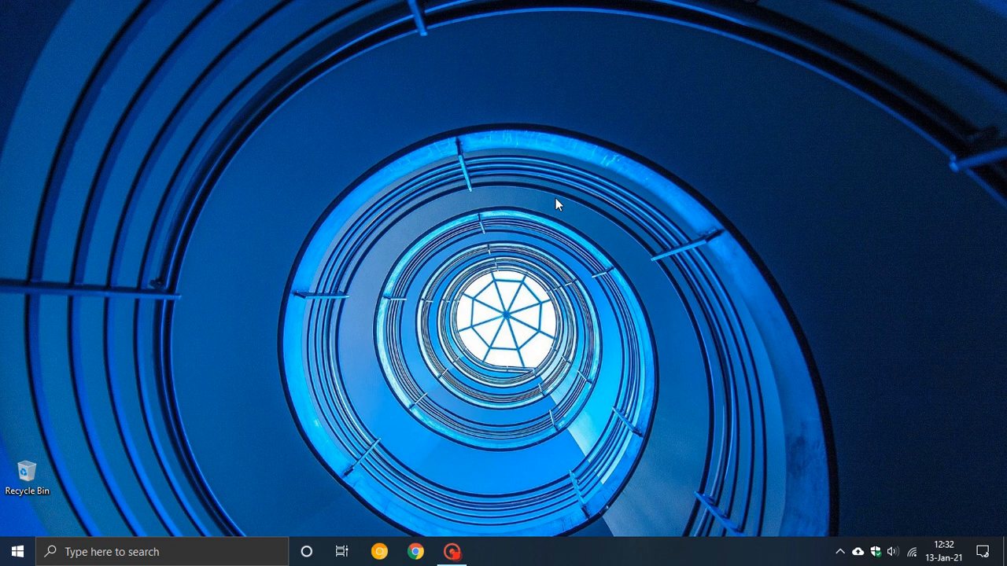
mouse_move(239, 162)
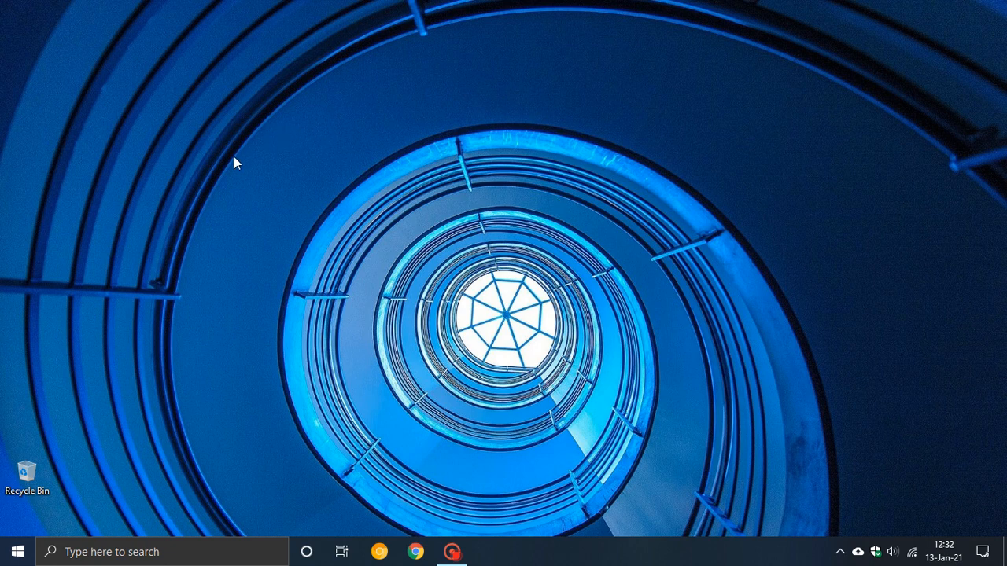
mouse_move(340, 107)
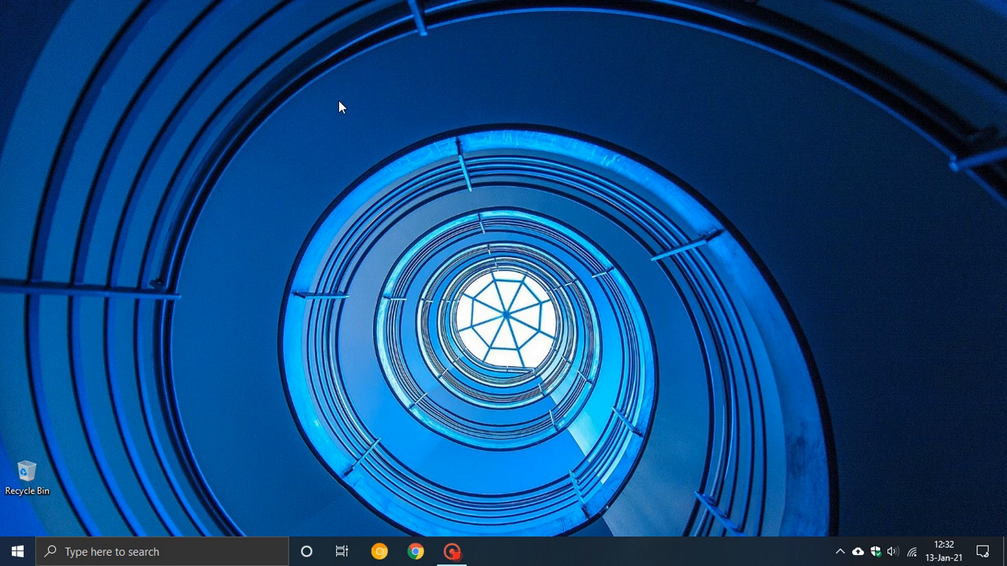
mouse_move(245, 236)
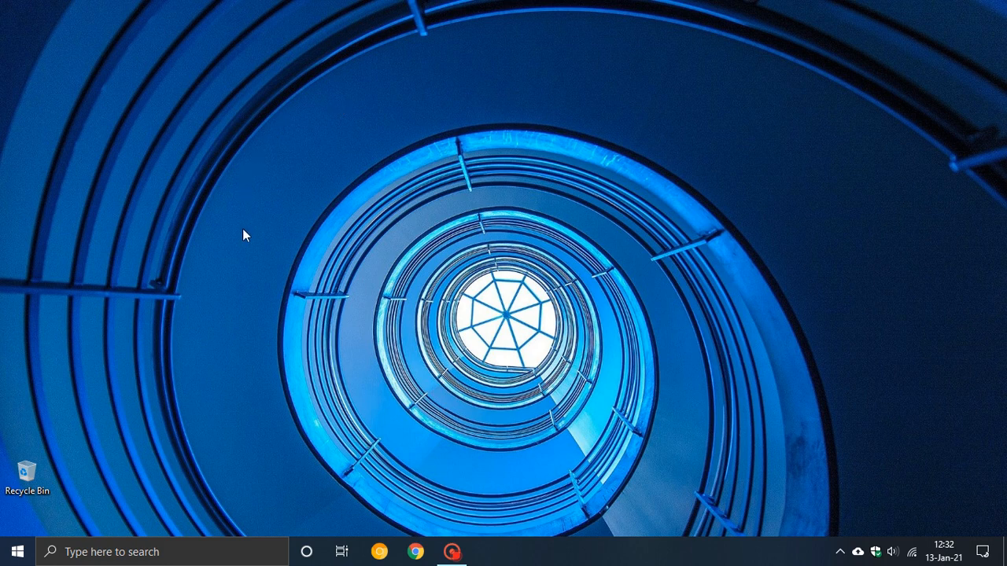
mouse_move(255, 229)
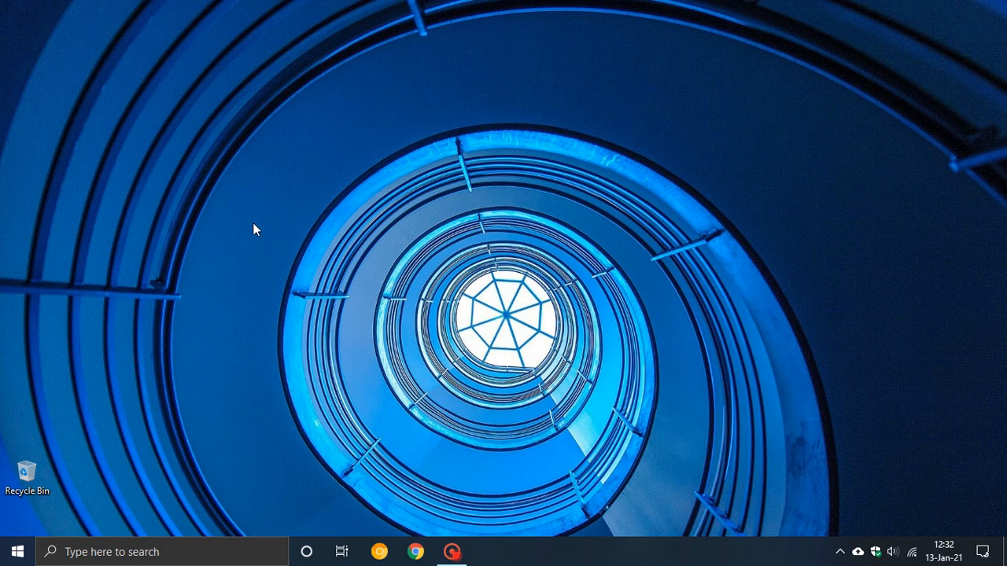
mouse_move(307, 333)
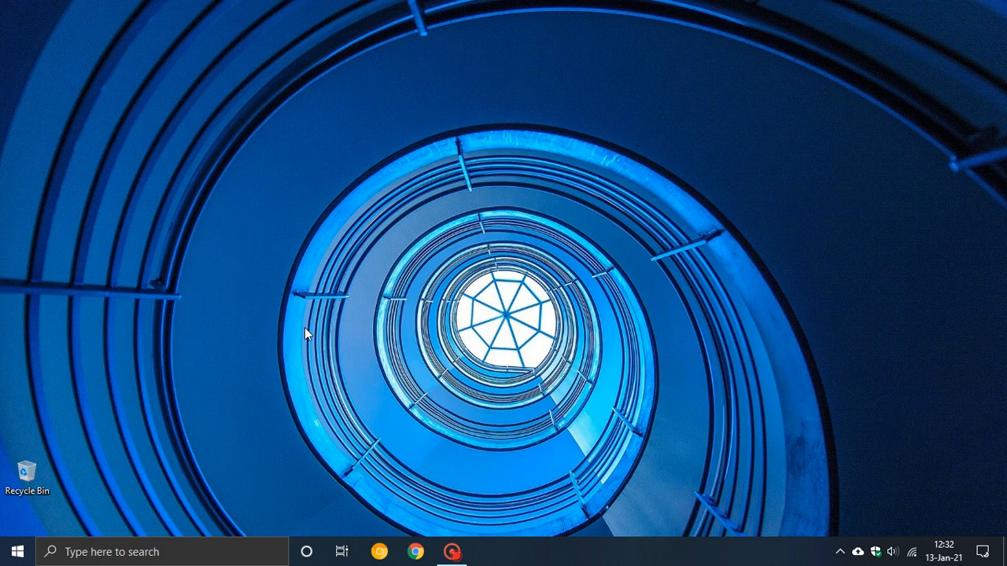
mouse_move(312, 200)
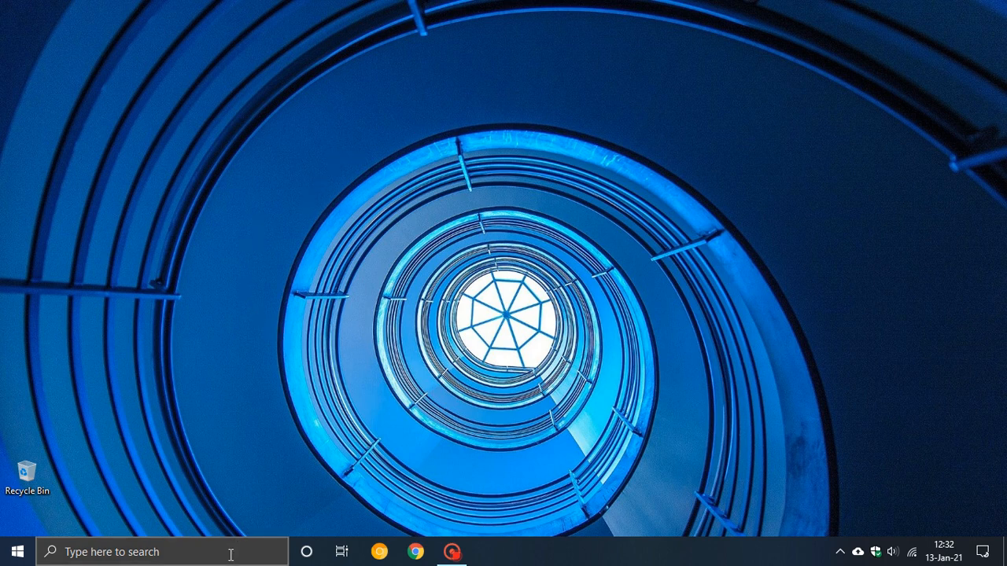
Search 'sett' from the taskbar to reach Settings' Windows Update page showing the device up to date.
text(s)
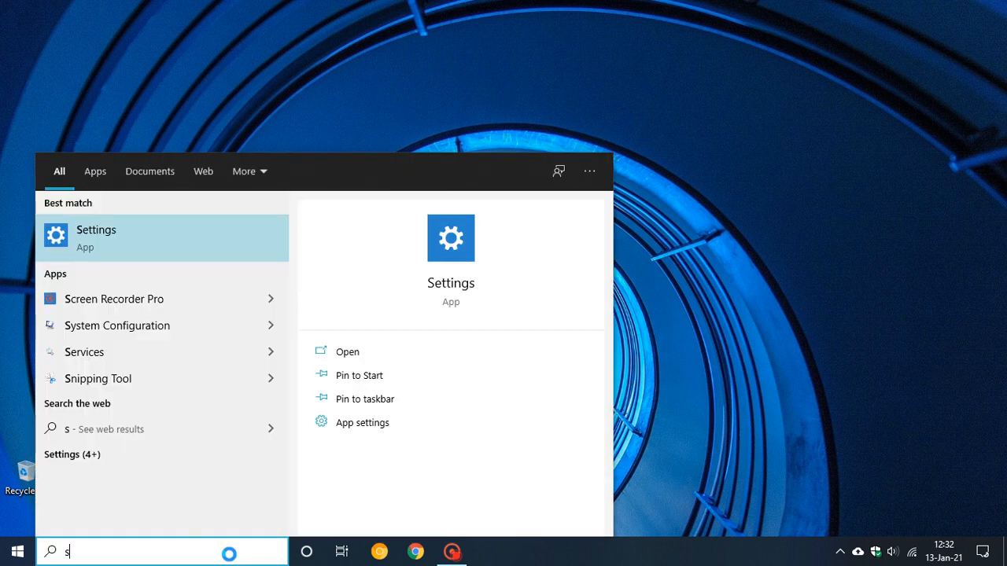
text(ett)
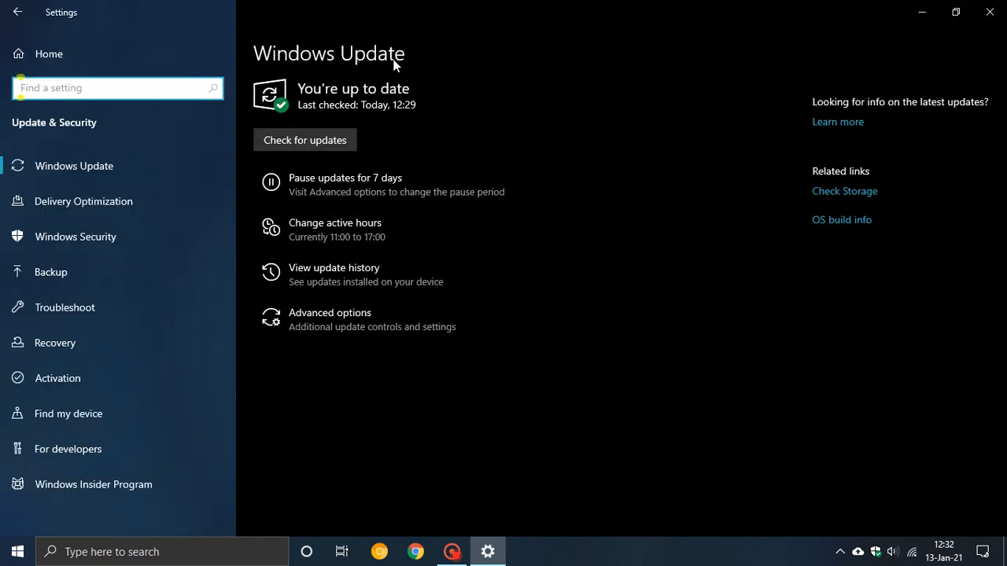
mouse_move(468, 139)
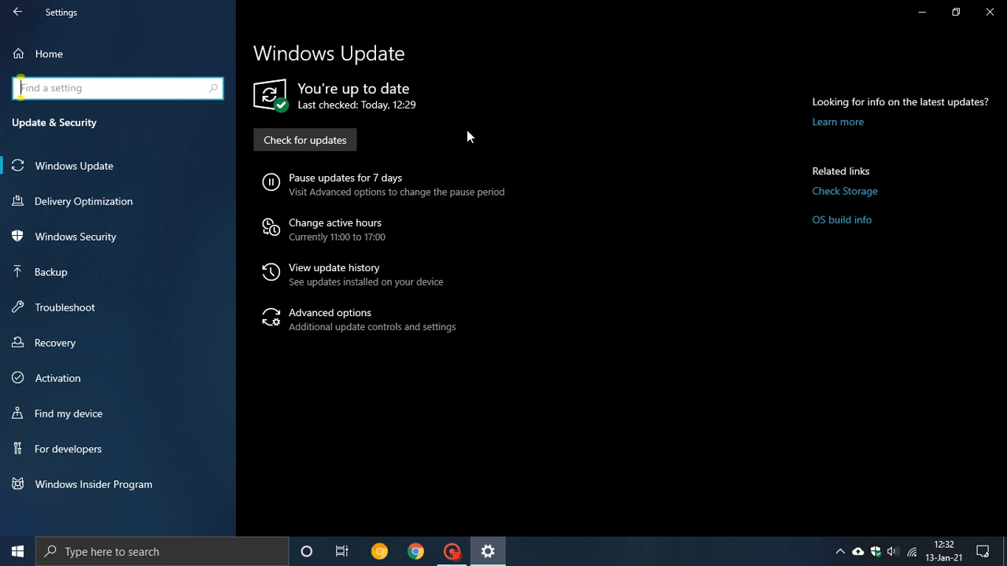
mouse_move(465, 136)
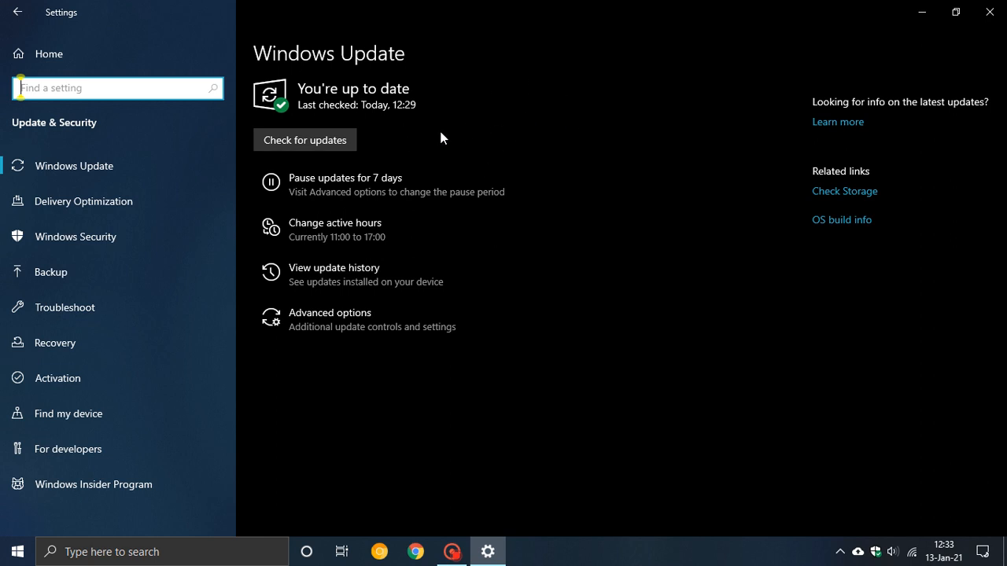
mouse_move(381, 229)
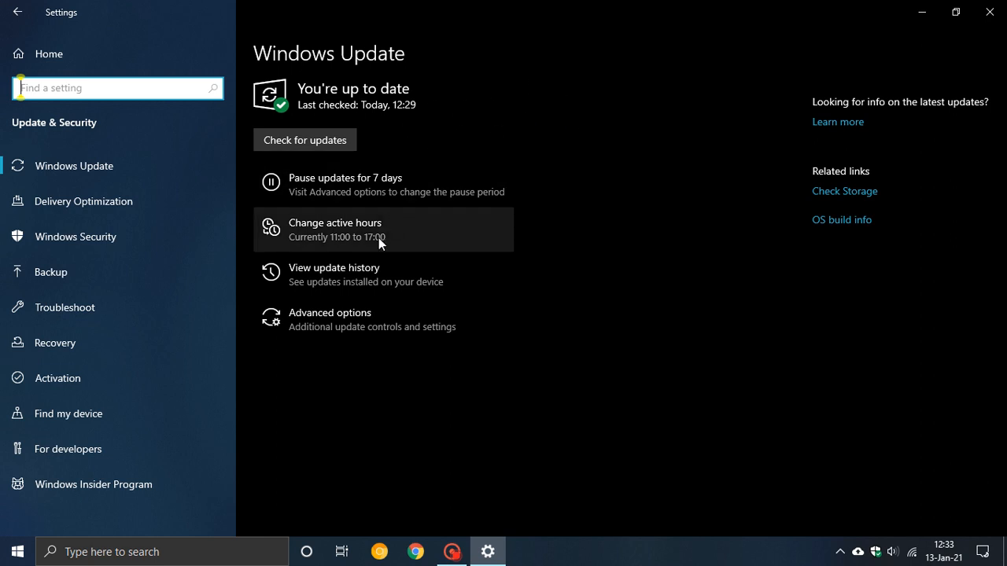
Show the View update history page listing the installed quality updates.
click(334, 267)
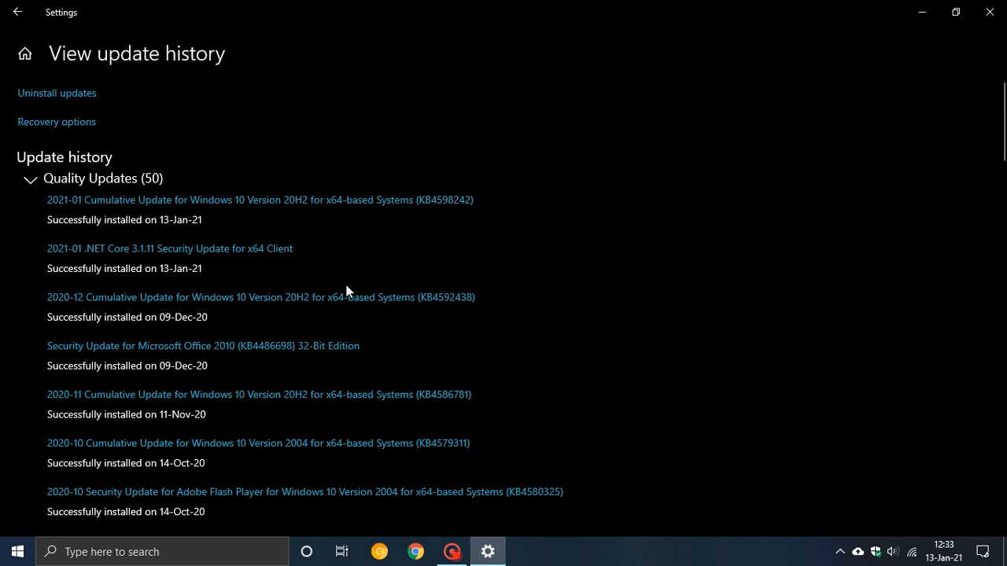
mouse_move(101, 217)
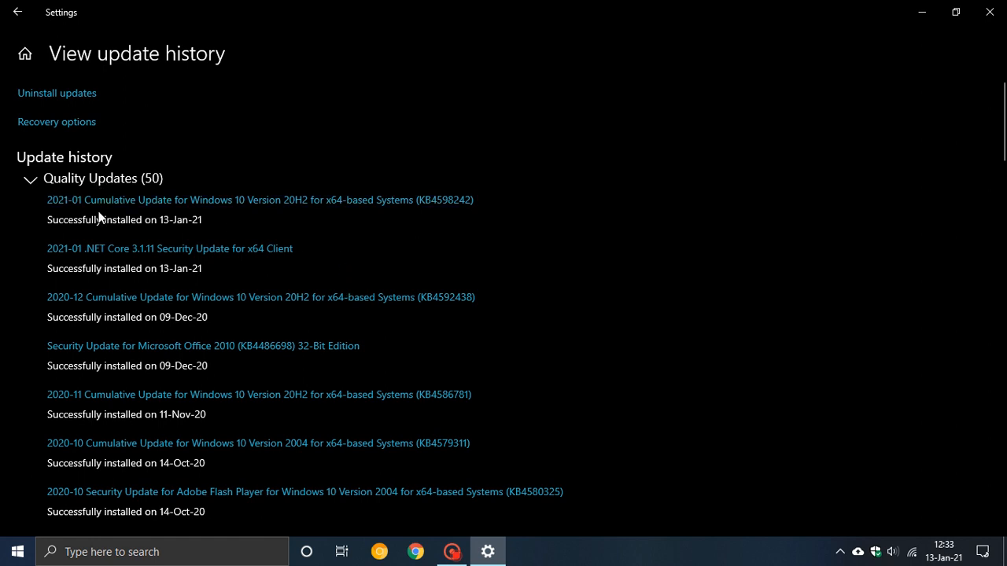
mouse_move(297, 211)
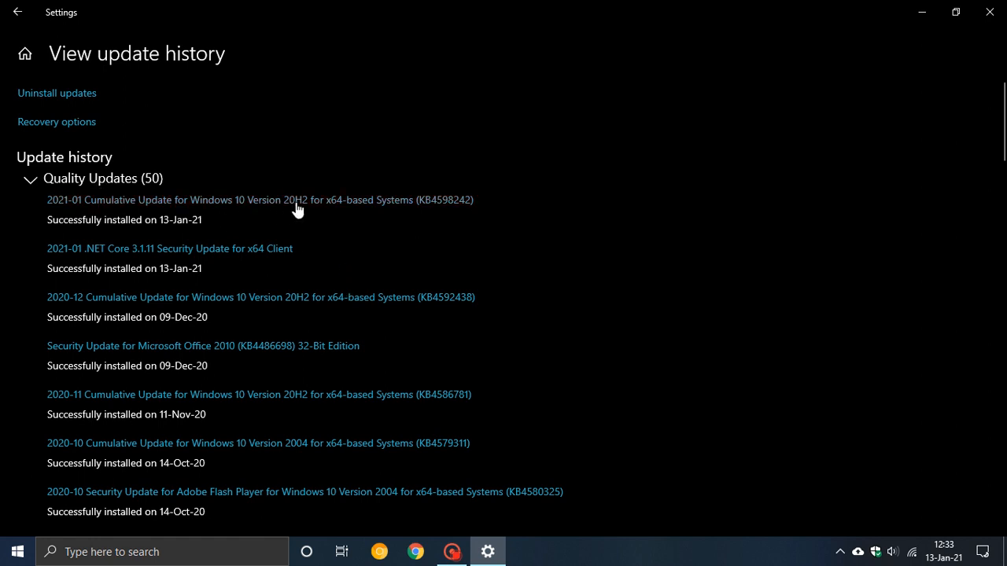
mouse_move(475, 211)
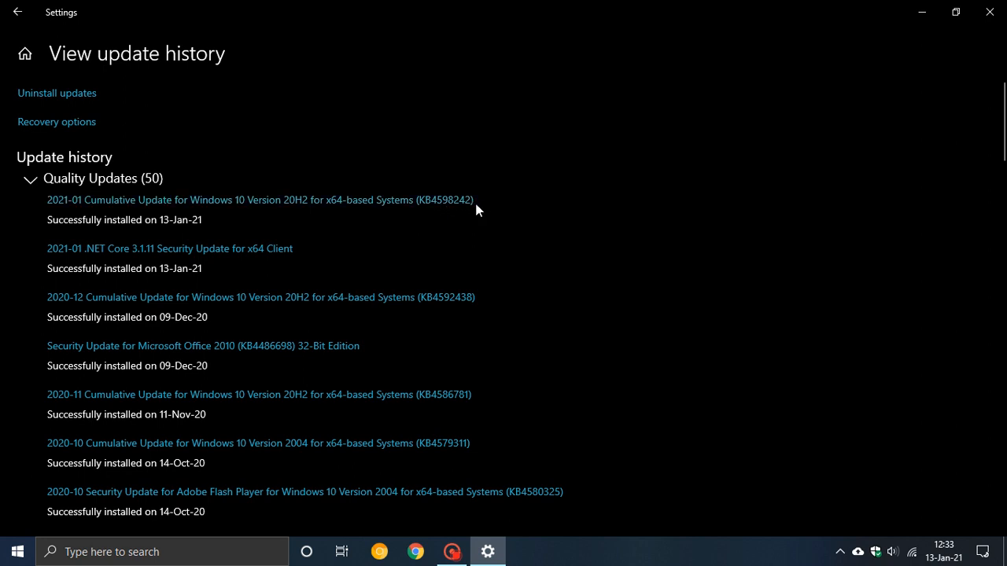
mouse_move(444, 198)
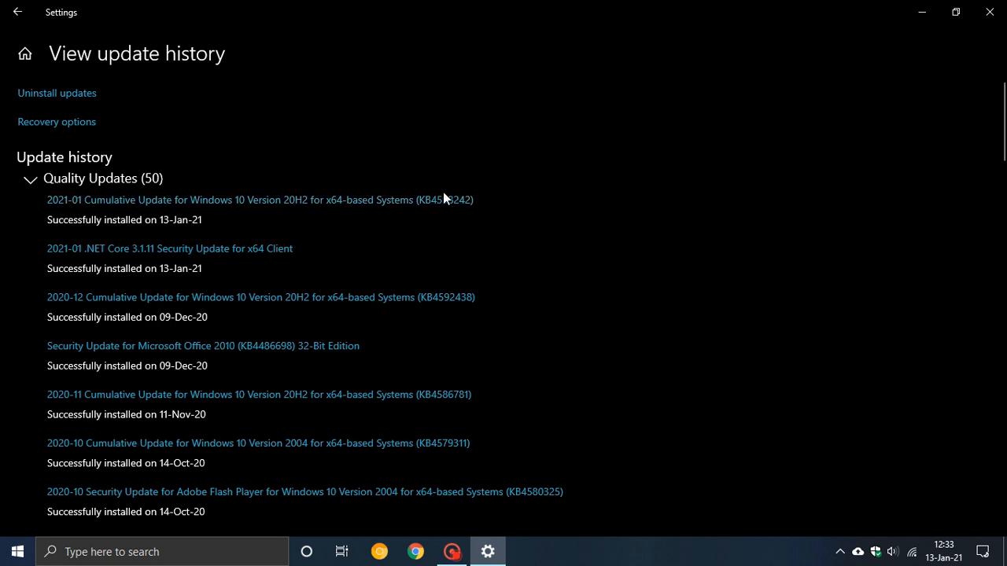
mouse_move(438, 208)
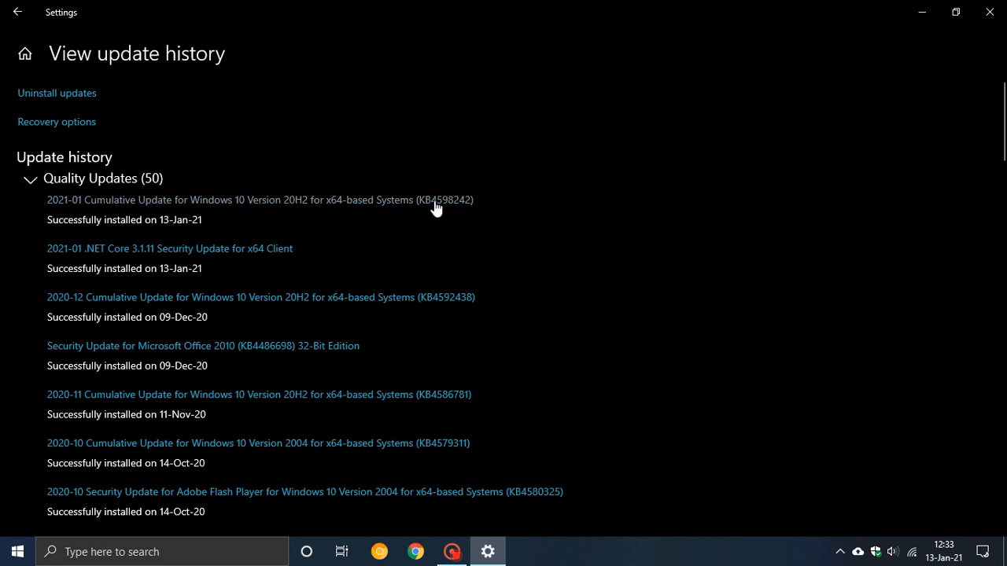
mouse_move(100, 217)
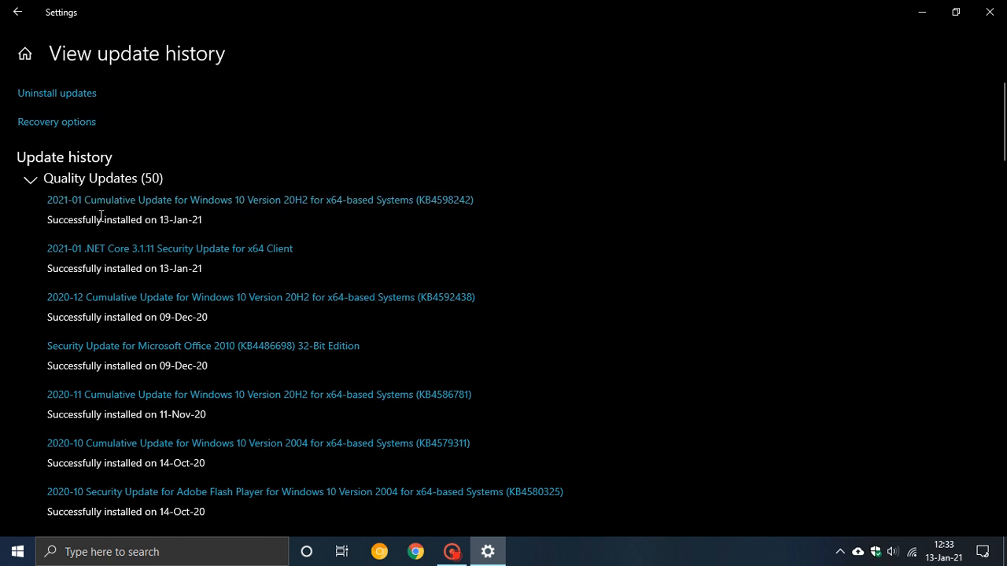
mouse_move(67, 211)
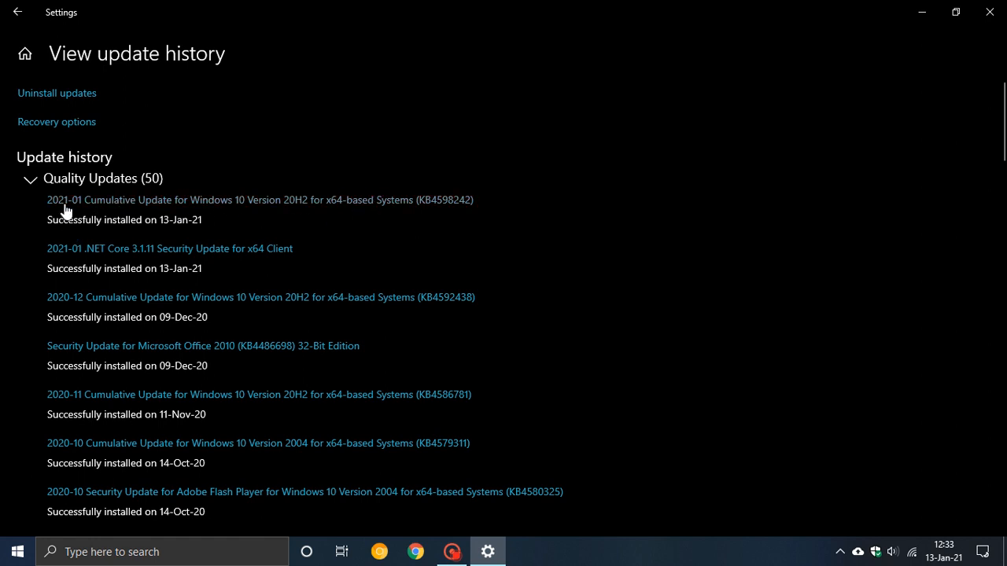
mouse_move(17, 13)
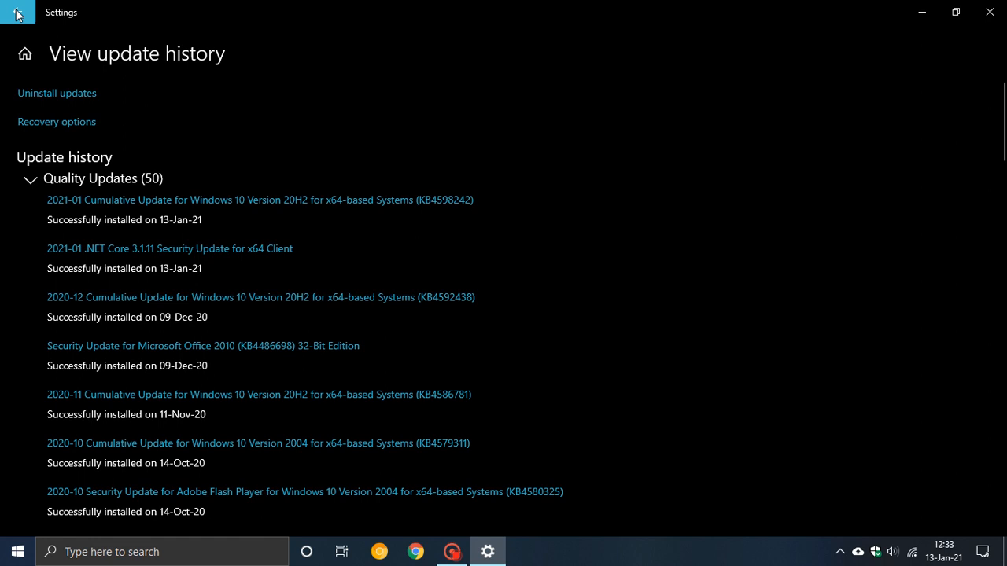
Return to the Windows Update overview and pause updates for 7 more days.
click(19, 13)
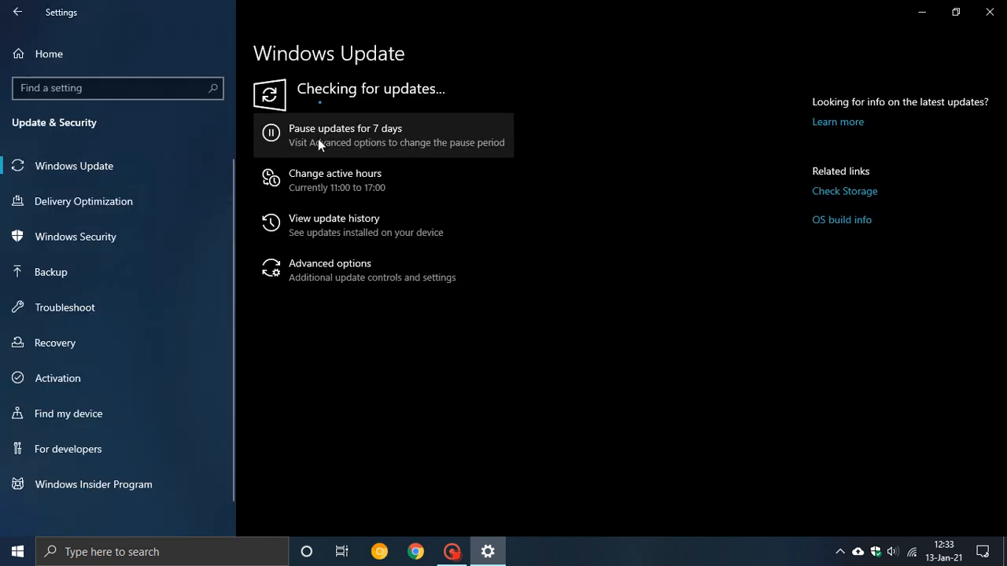
mouse_move(594, 267)
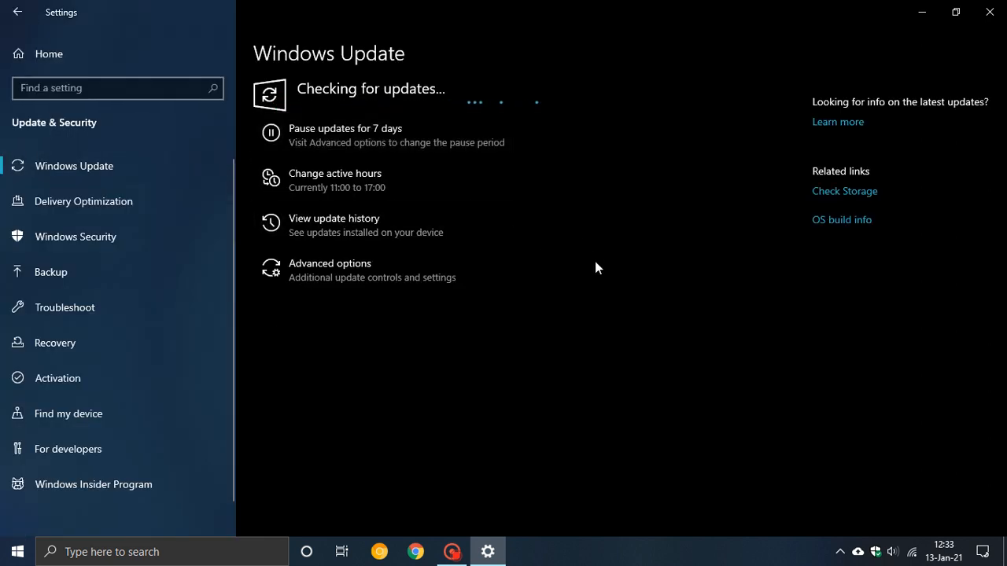
mouse_move(527, 239)
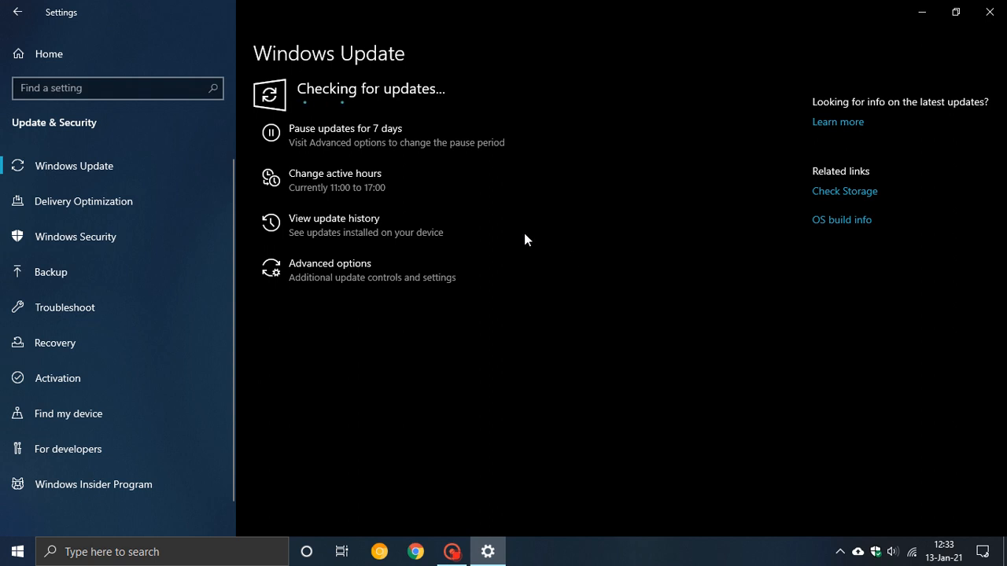
mouse_move(519, 247)
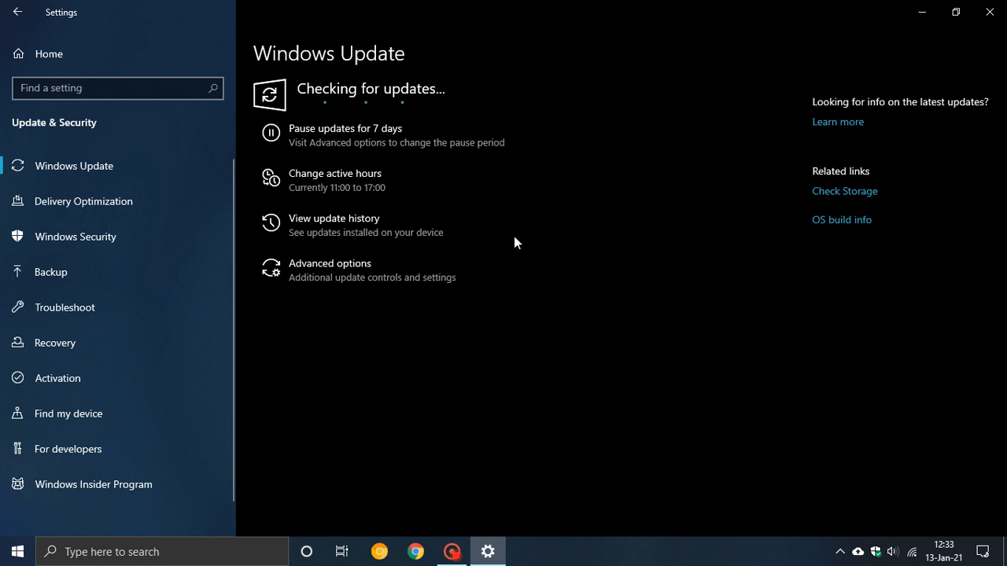
mouse_move(497, 226)
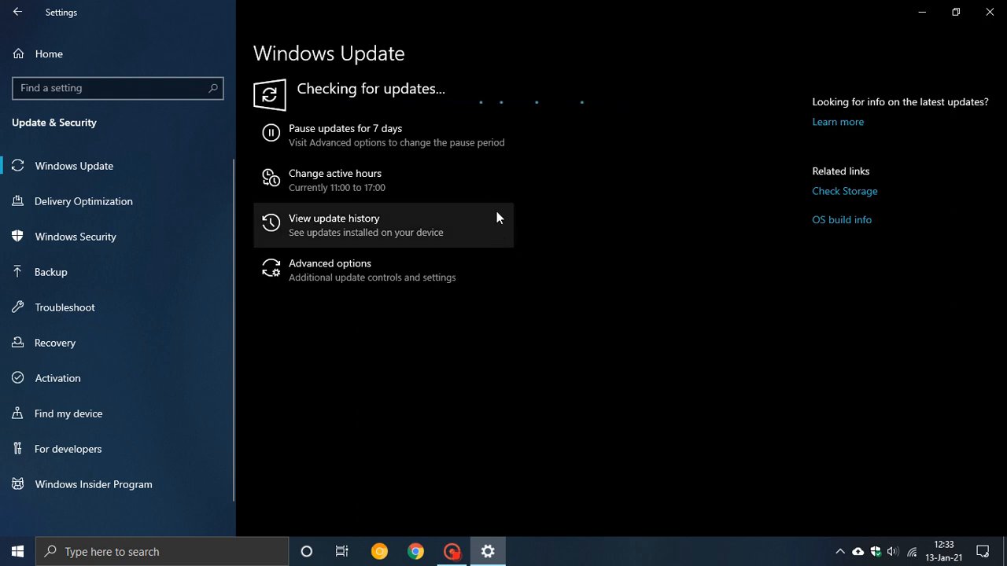
mouse_move(365, 154)
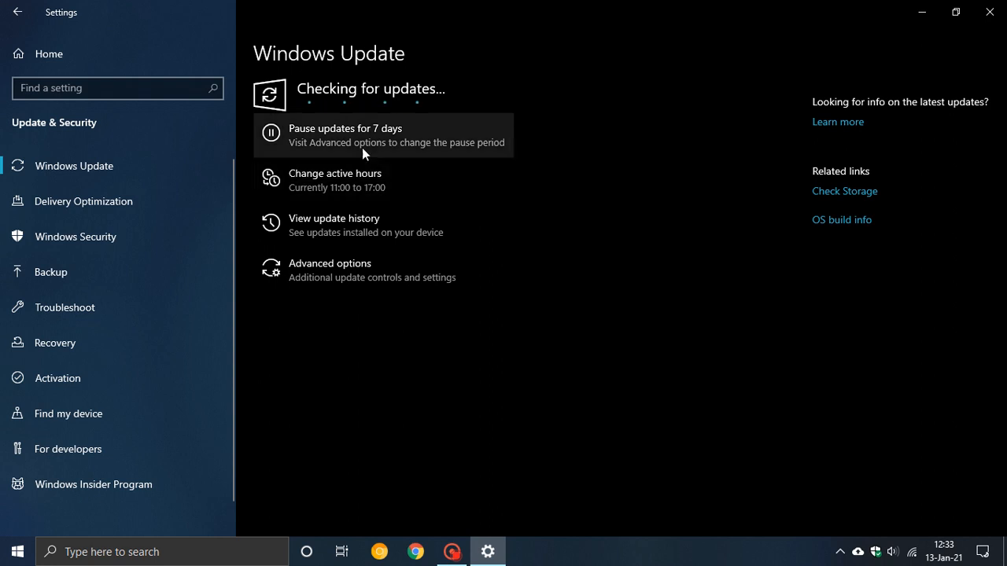
click(384, 135)
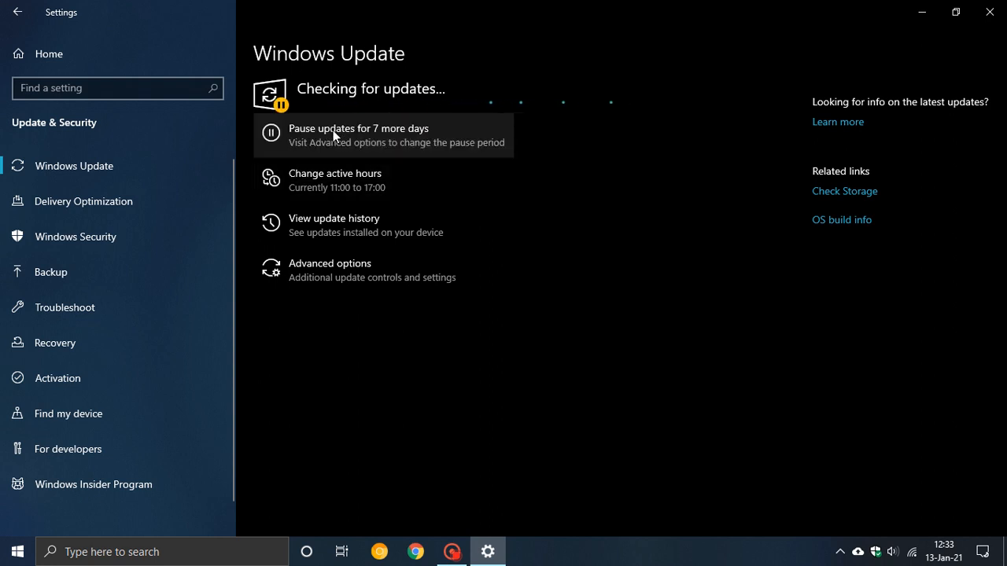
click(359, 129)
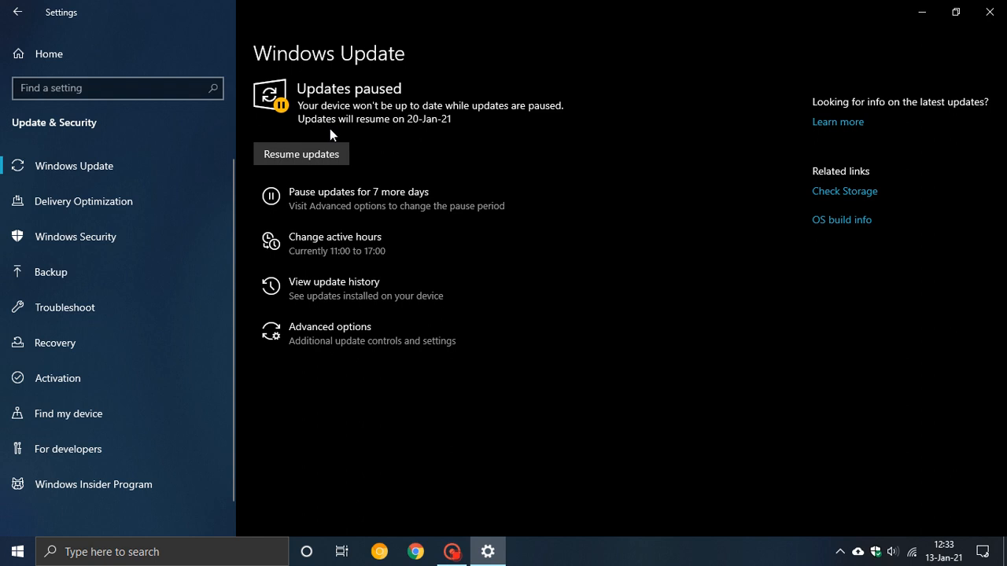
Resume the paused updates so Windows starts checking for updates again.
click(301, 154)
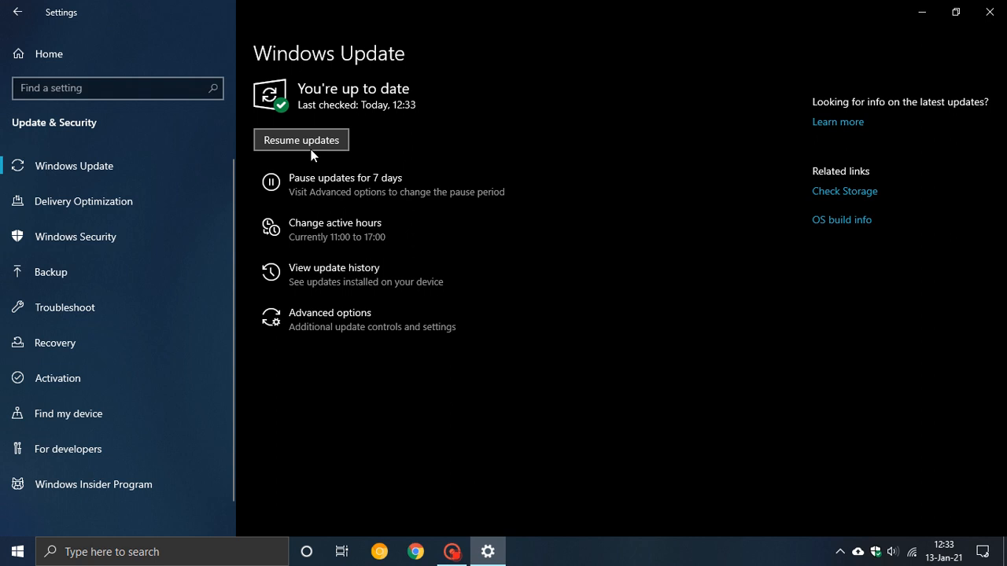
click(300, 138)
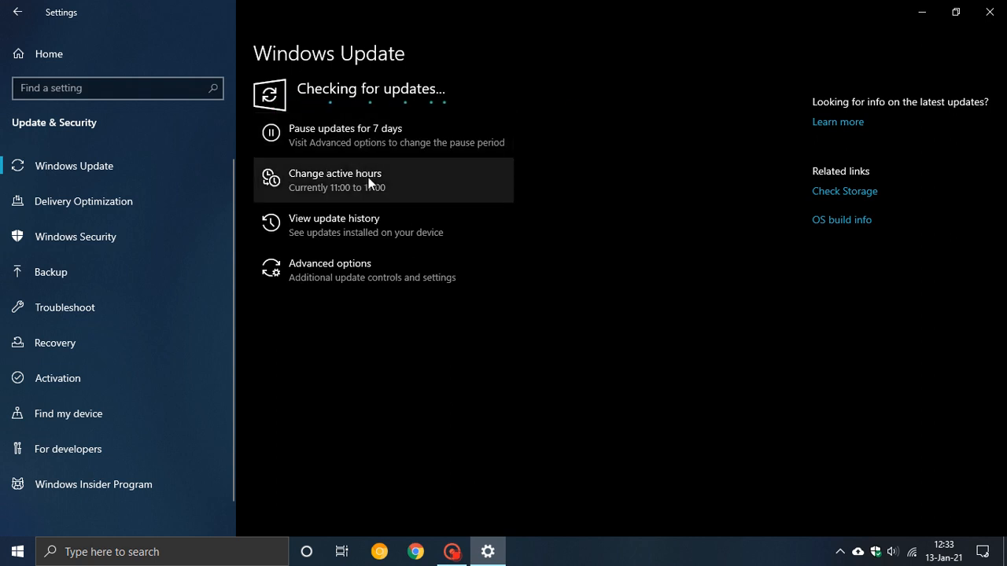
mouse_move(360, 271)
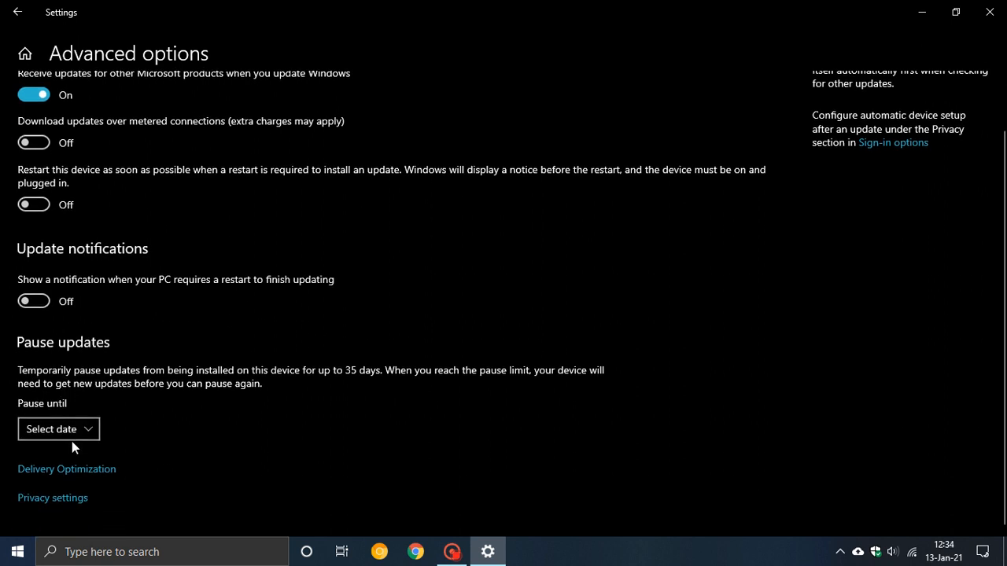
click(56, 428)
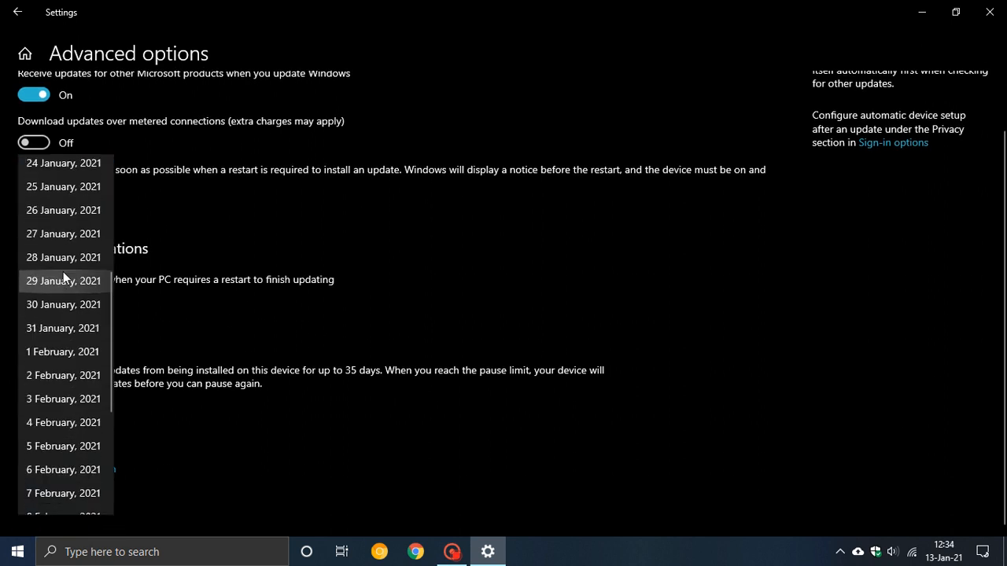
scroll(down, 3)
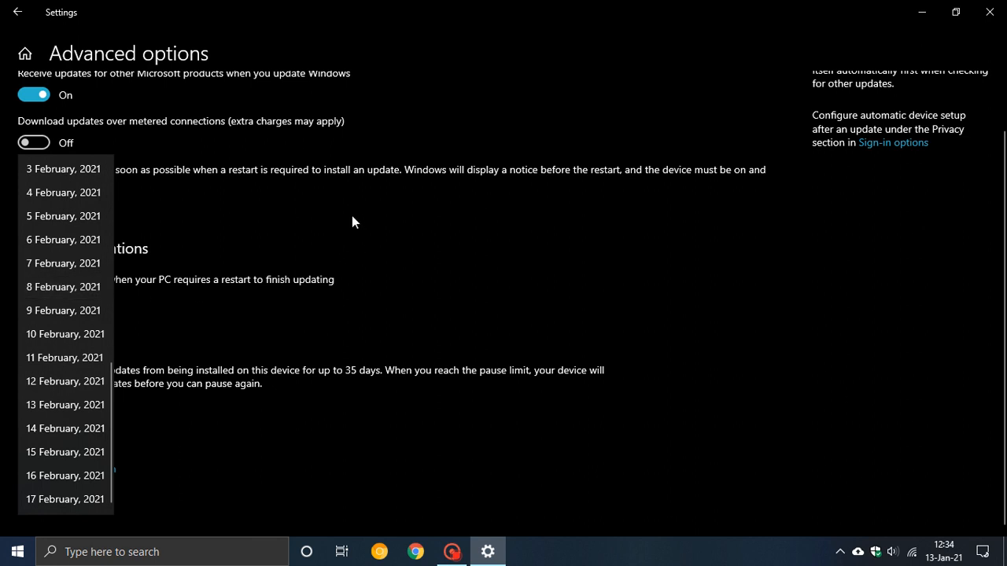
mouse_move(327, 228)
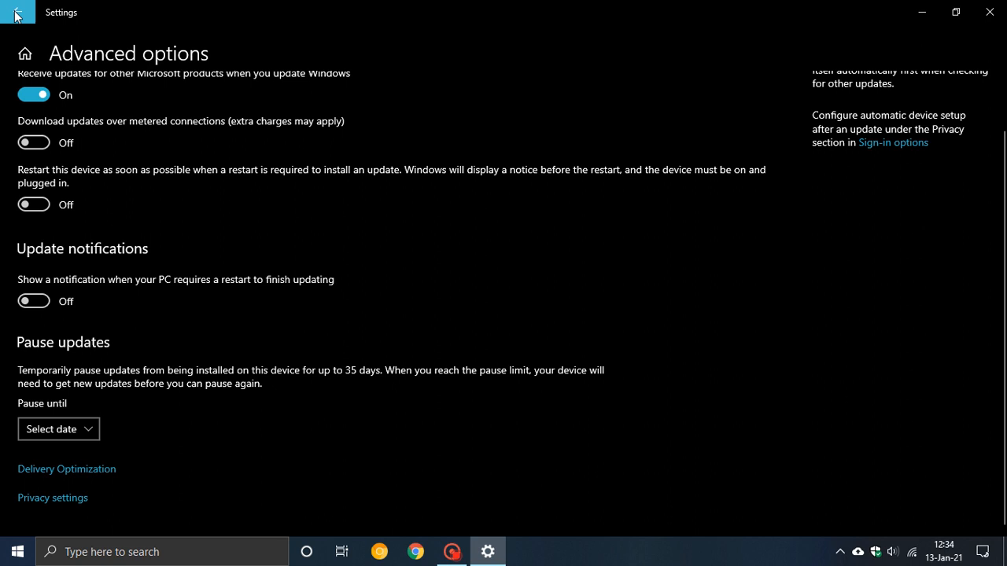
click(19, 12)
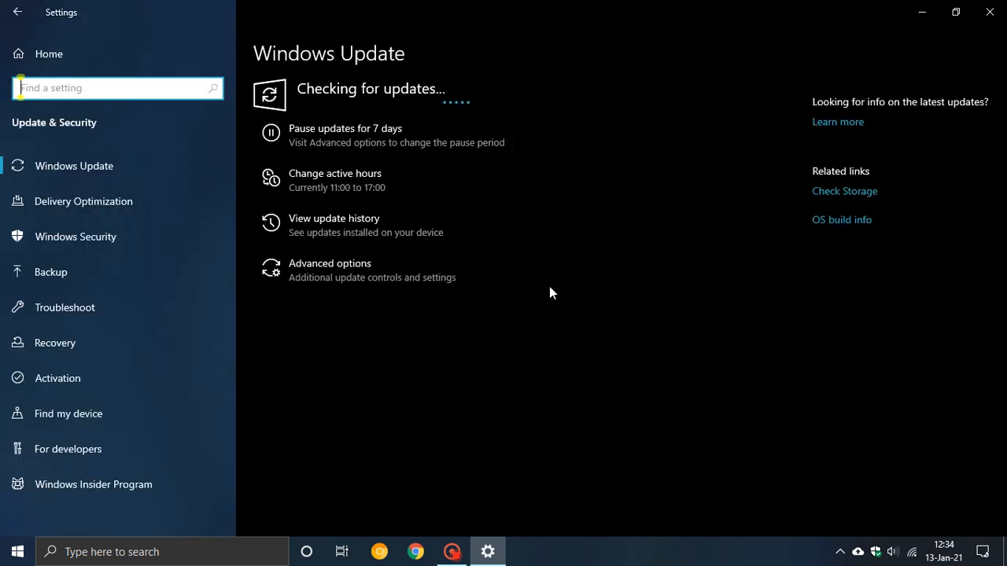
mouse_move(554, 349)
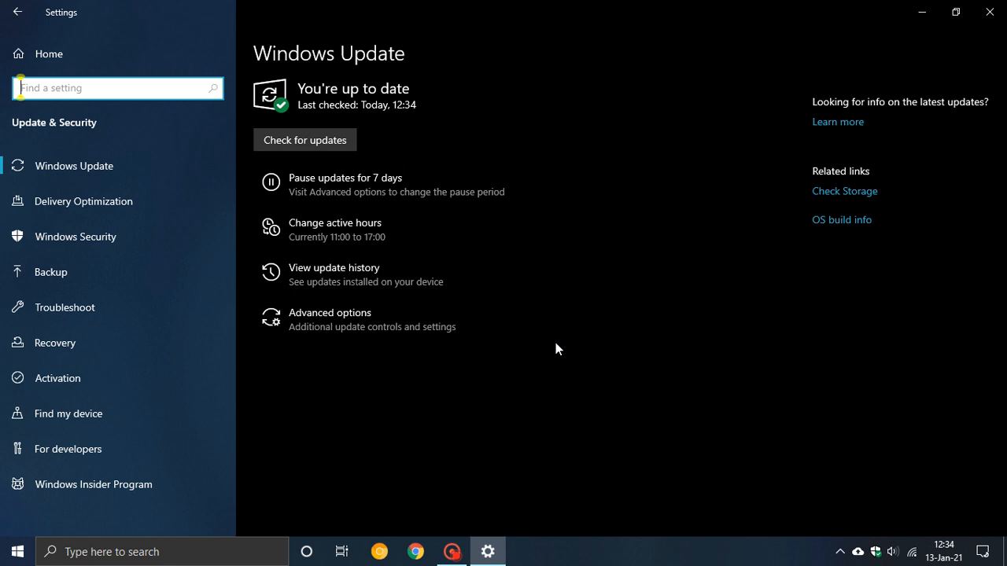
mouse_move(564, 330)
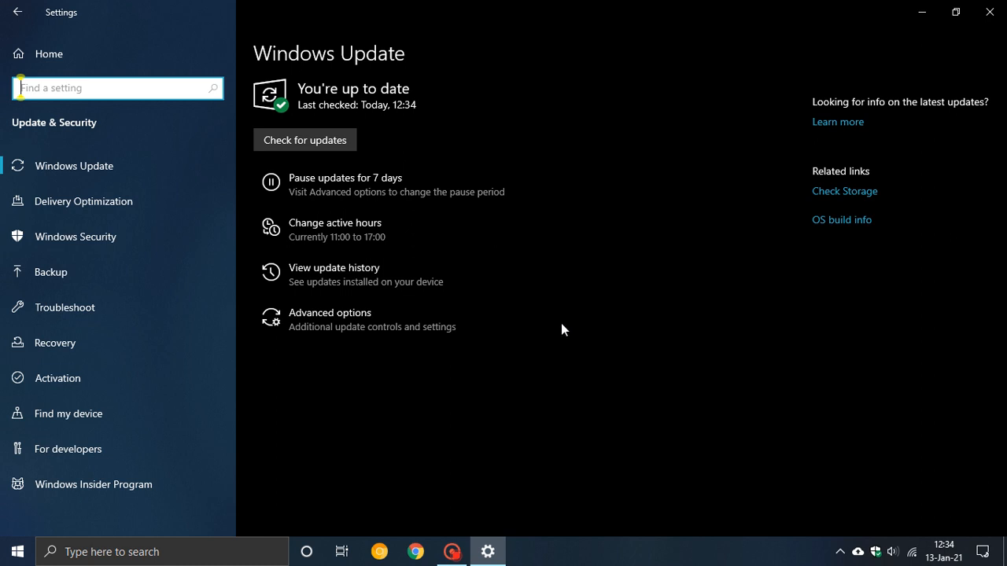
mouse_move(507, 152)
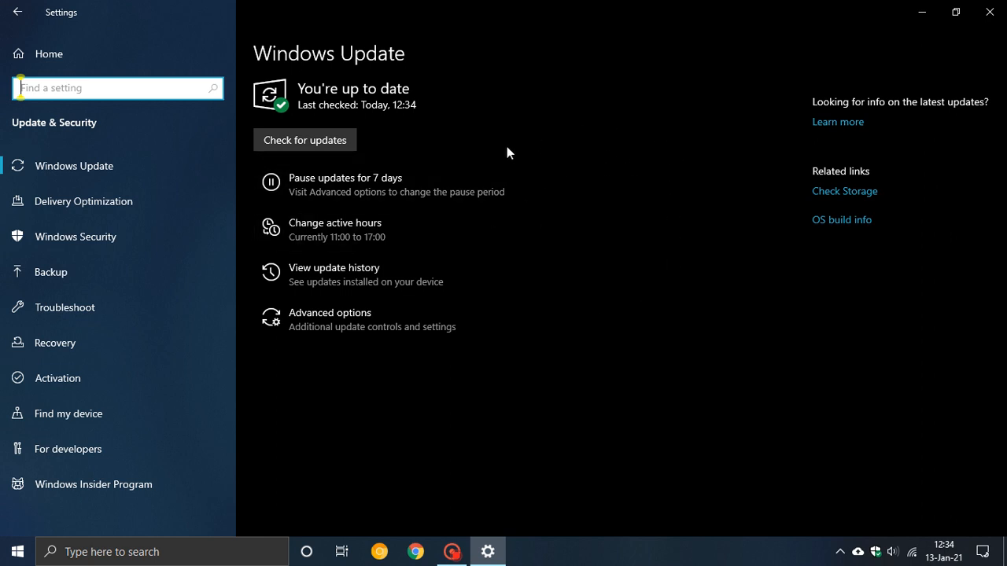
mouse_move(549, 145)
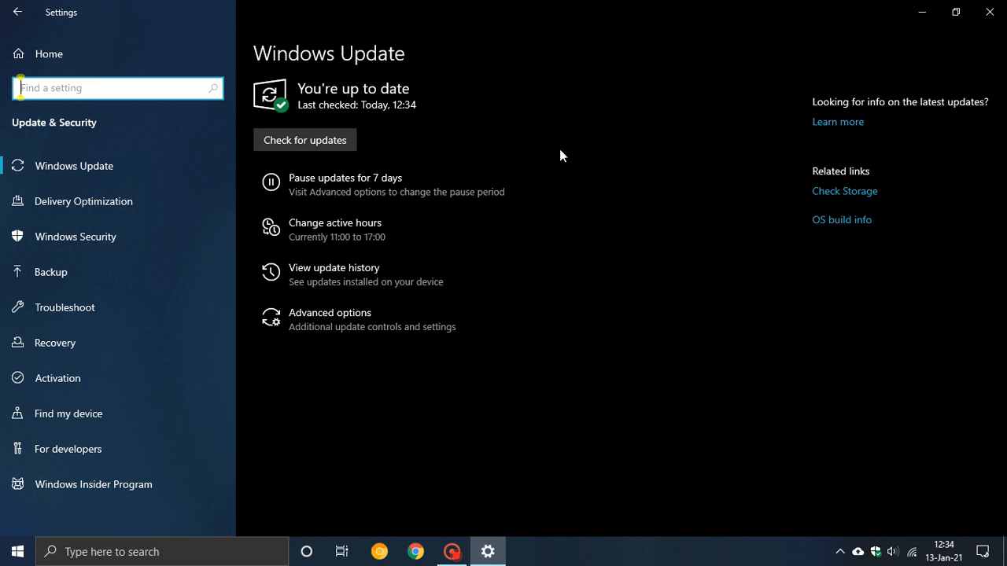
mouse_move(541, 151)
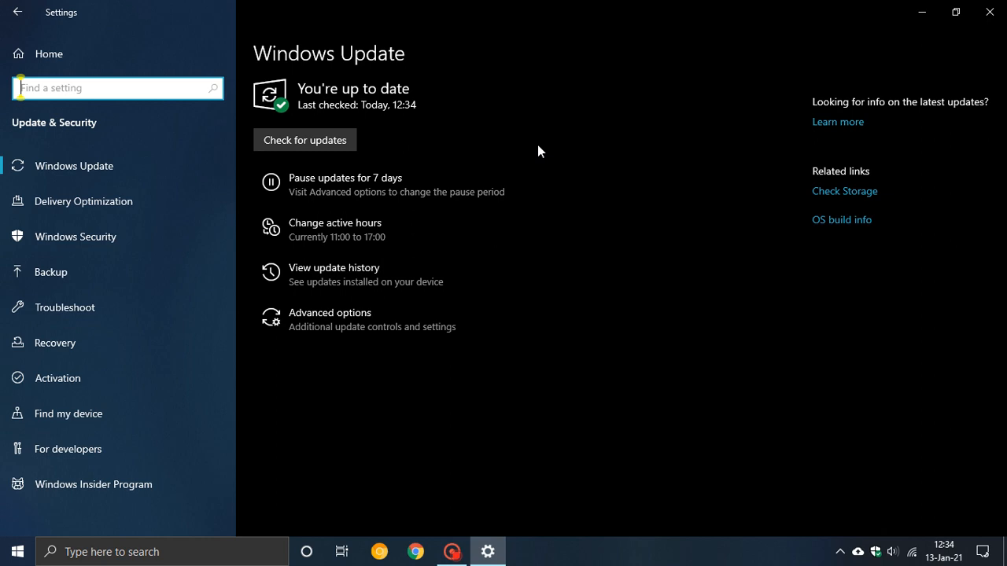
Go Home > System > About to show Windows specifications with OS build 19042.746.
click(17, 12)
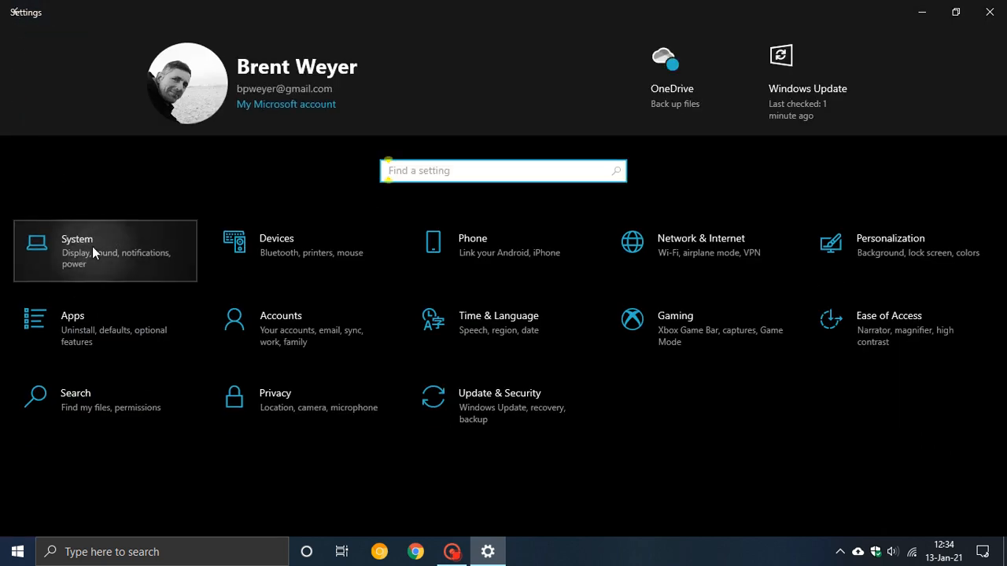
click(104, 250)
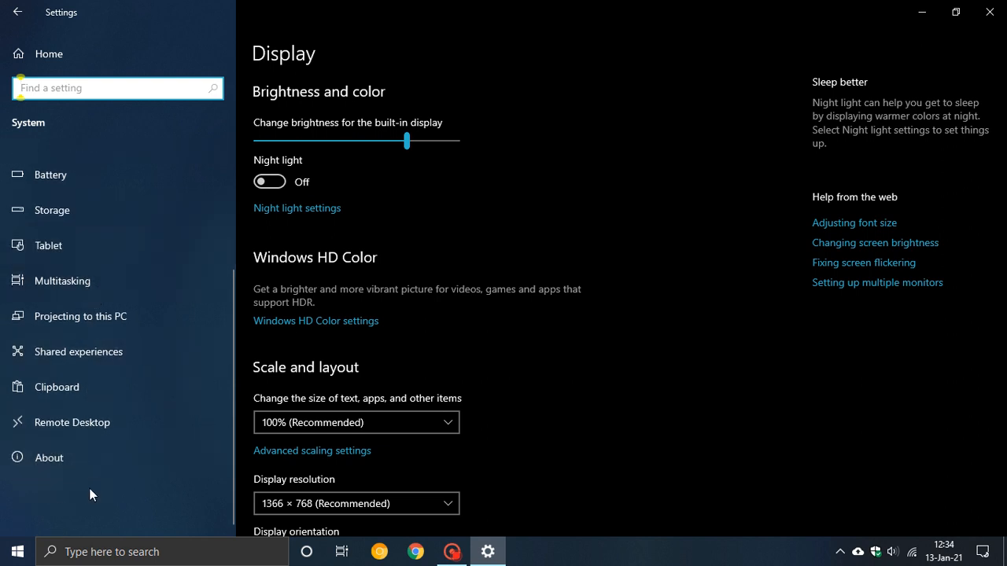
click(48, 456)
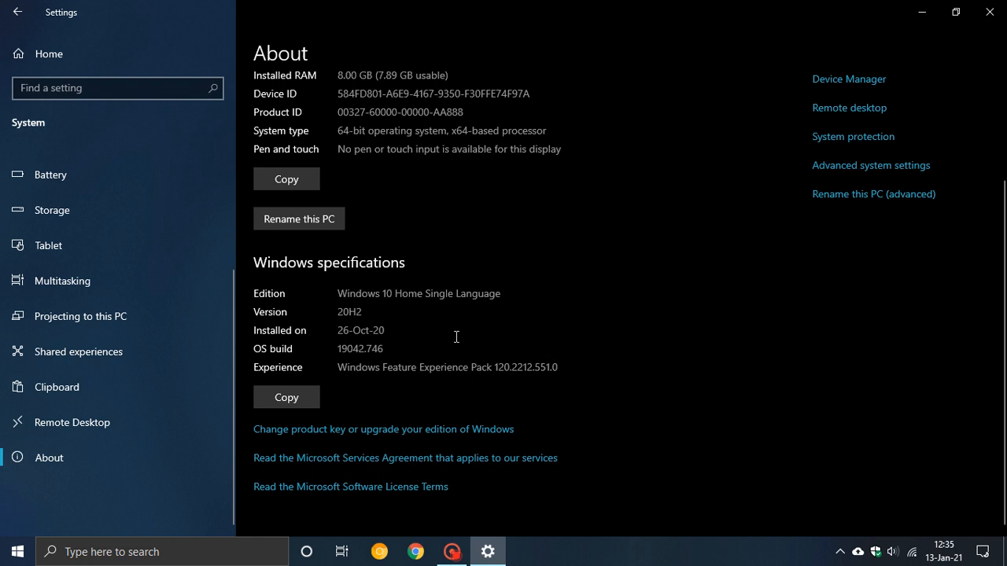
mouse_move(352, 350)
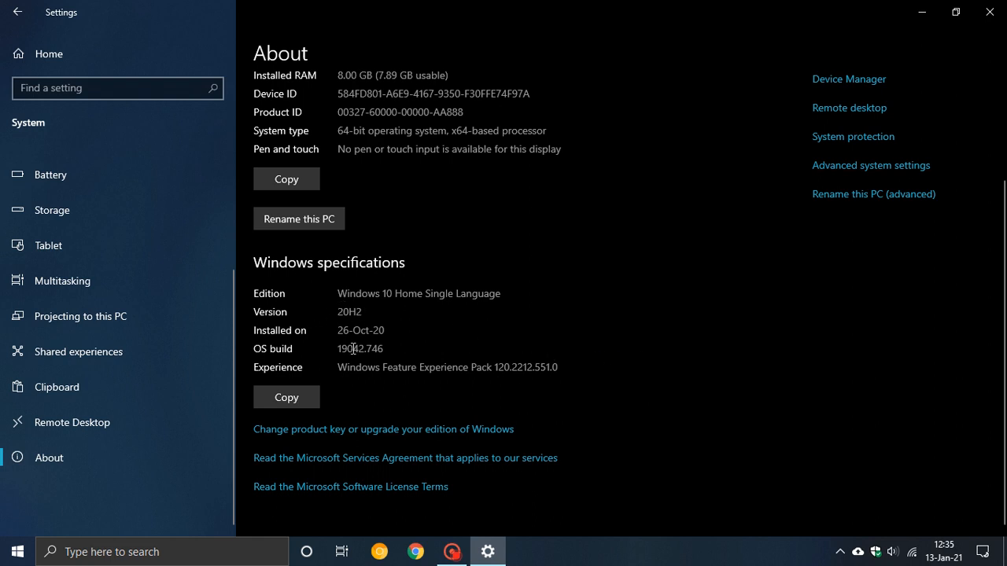
mouse_move(340, 361)
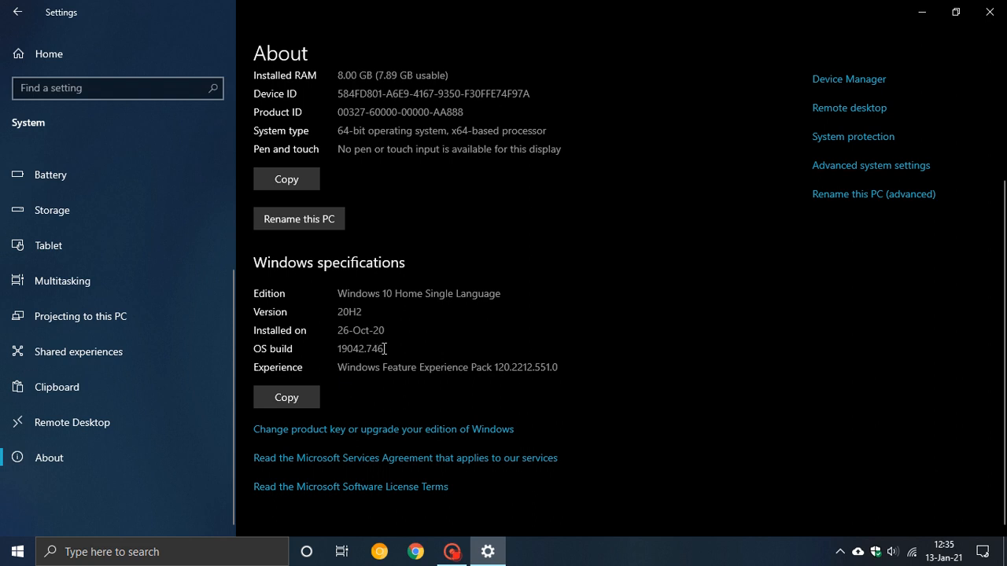
mouse_move(388, 349)
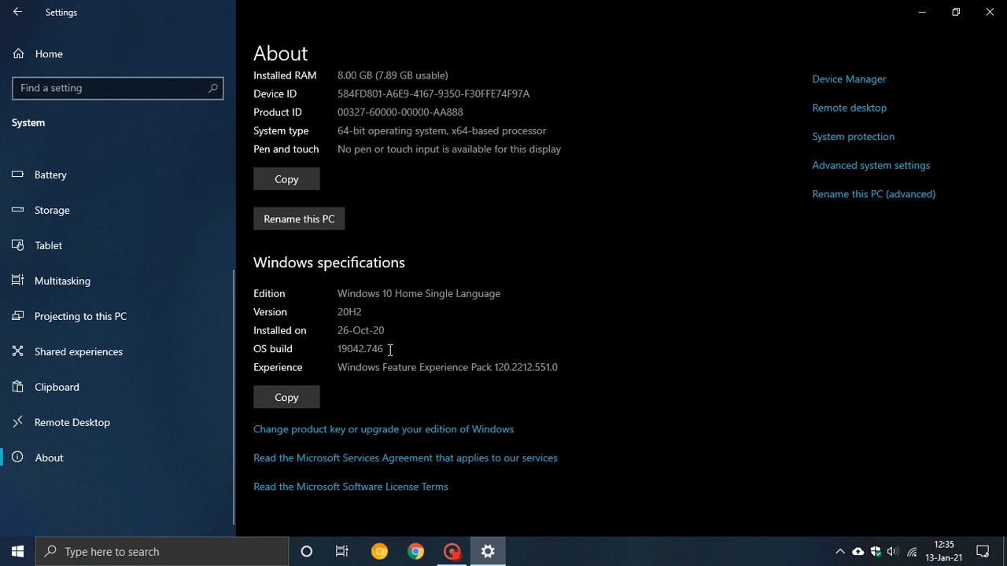
mouse_move(314, 356)
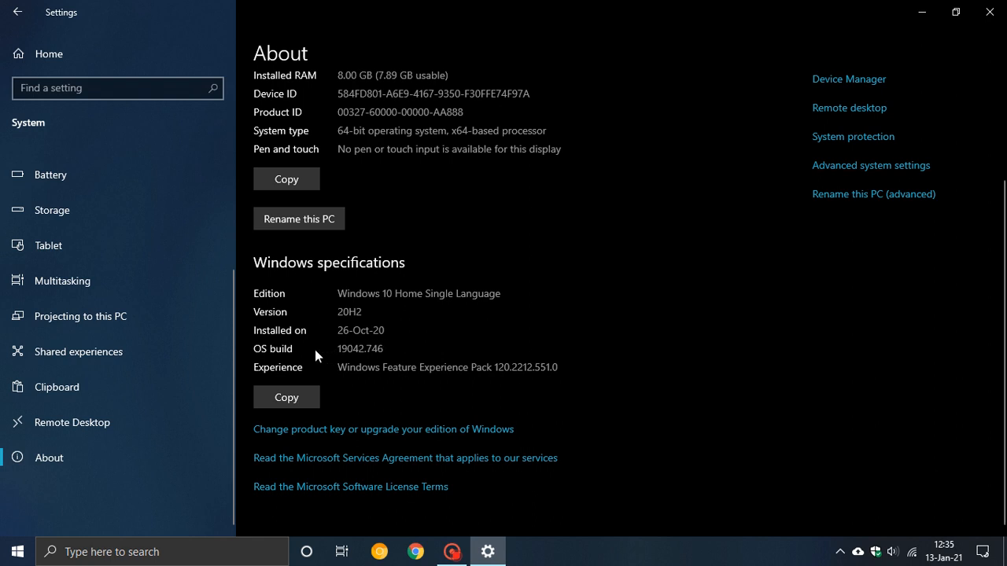
mouse_move(342, 360)
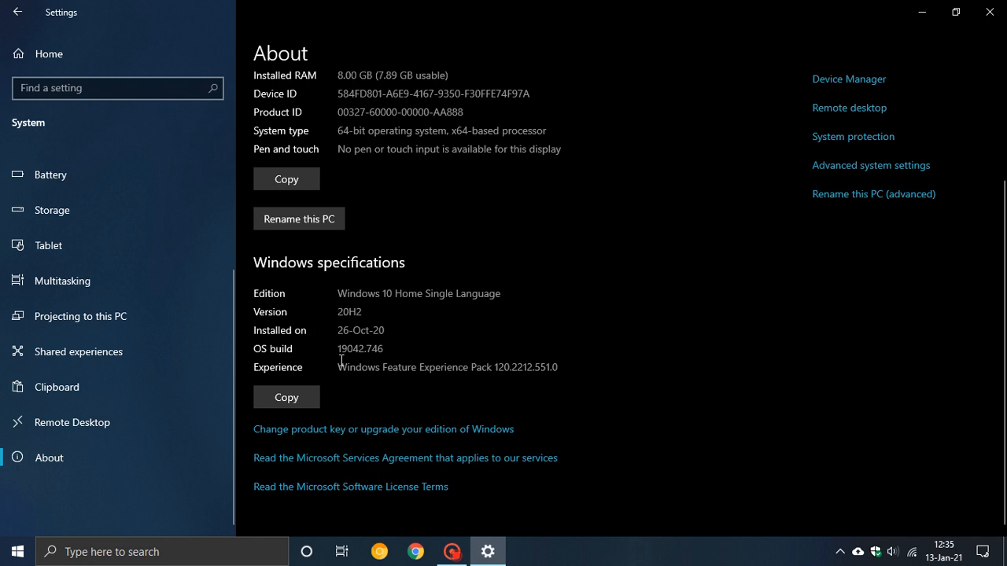
mouse_move(342, 352)
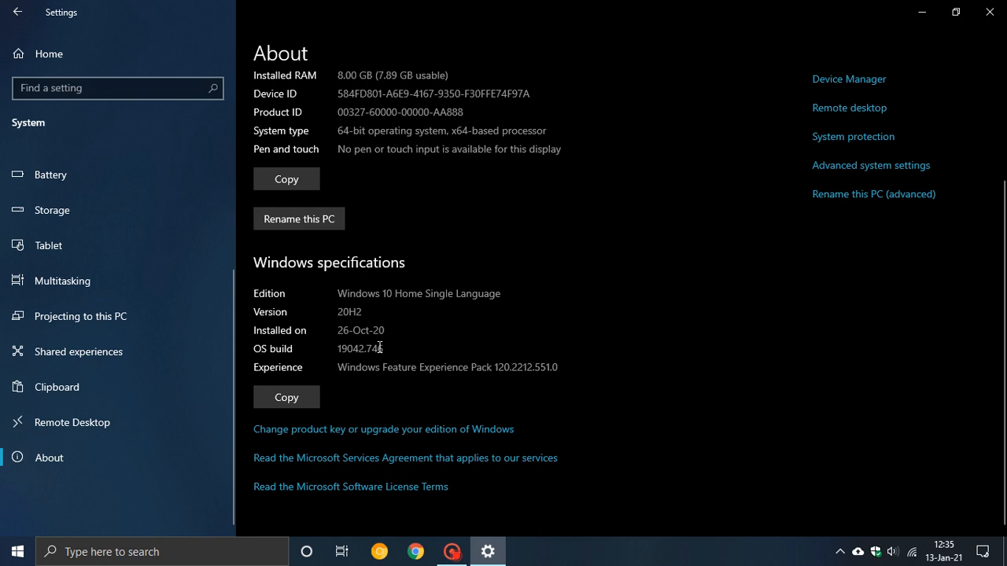
mouse_move(989, 12)
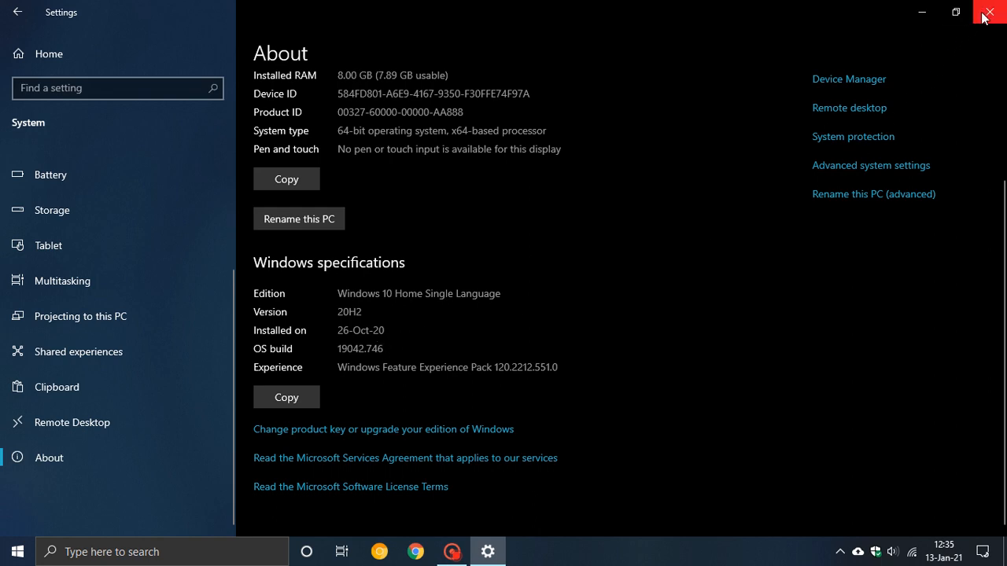
Close the Settings window, leaving the Windows 10 desktop showing.
click(987, 13)
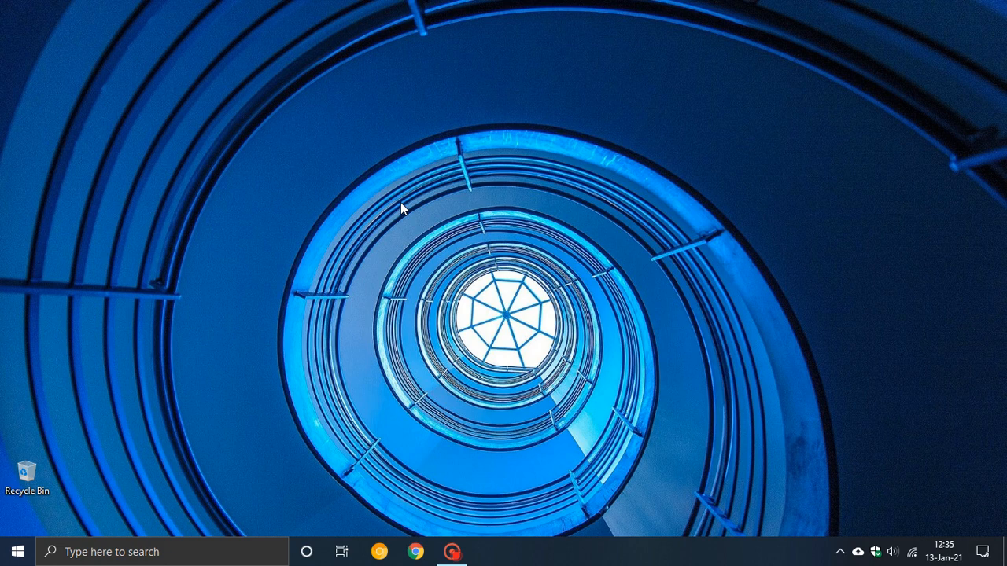
mouse_move(375, 208)
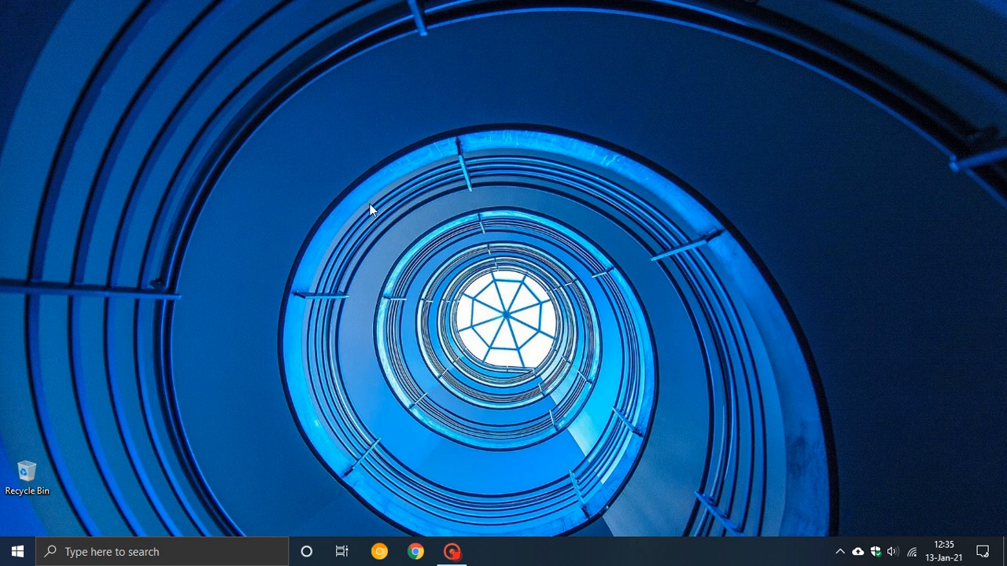